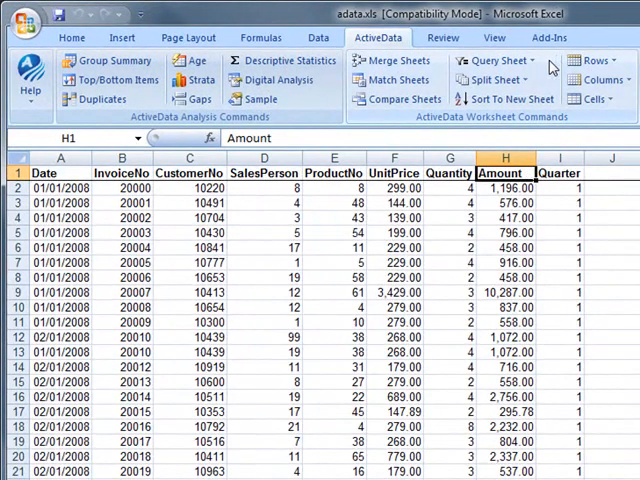
Open the ActiveData Query By Formula dialog from the Query Sheet menu
{"action": "left_click", "coordinate": [497, 60]}
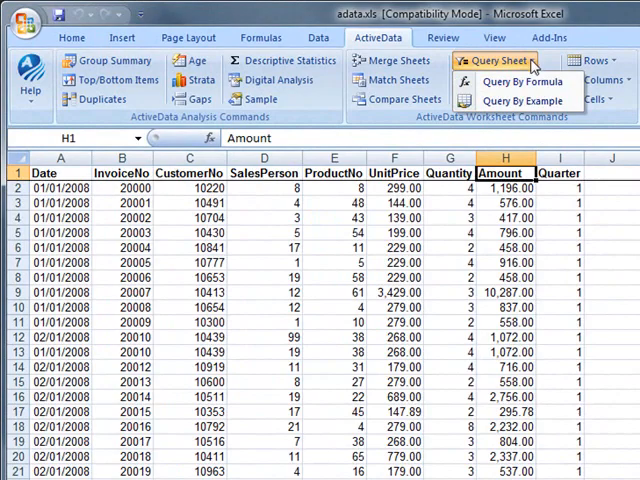
{"action": "left_click", "coordinate": [516, 78]}
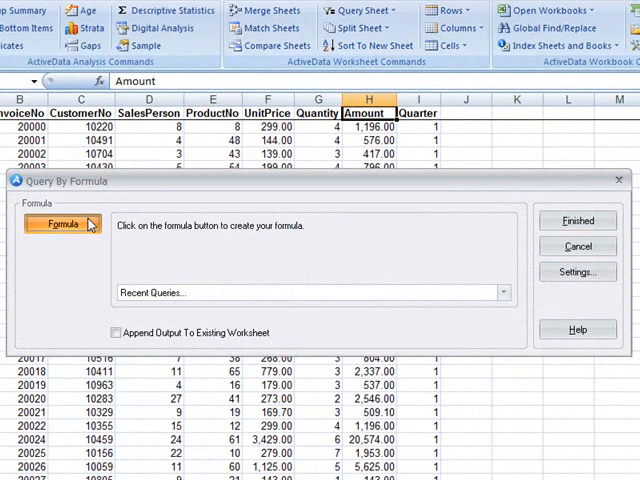
Build the formula Amount >= 10000 and run the query
{"action": "left_click", "coordinate": [62, 223]}
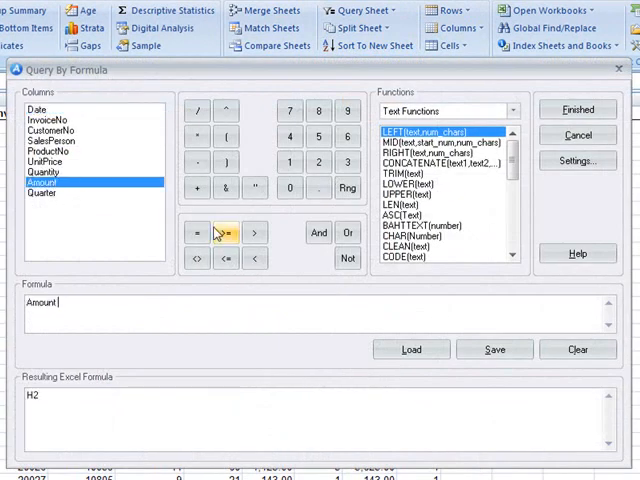
{"action": "left_click", "coordinate": [225, 232]}
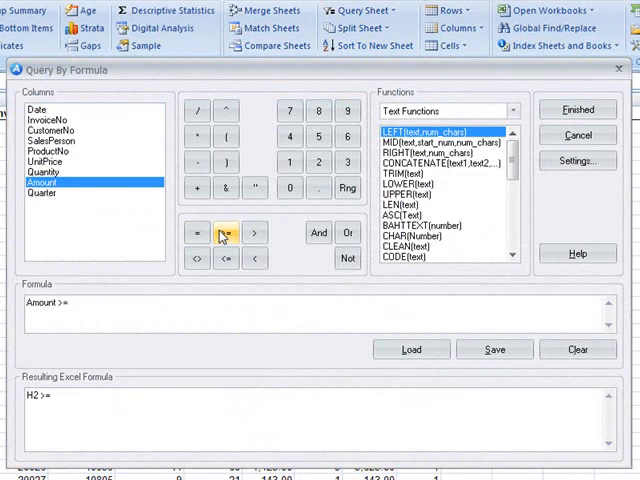
{"action": "left_click", "coordinate": [289, 188]}
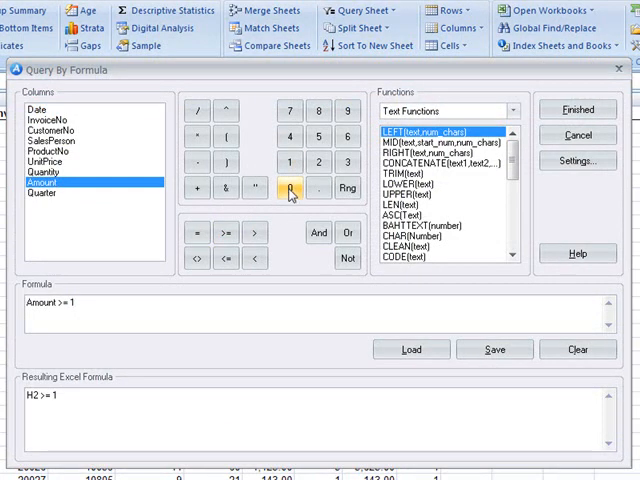
{"action": "type", "text": "0000"}
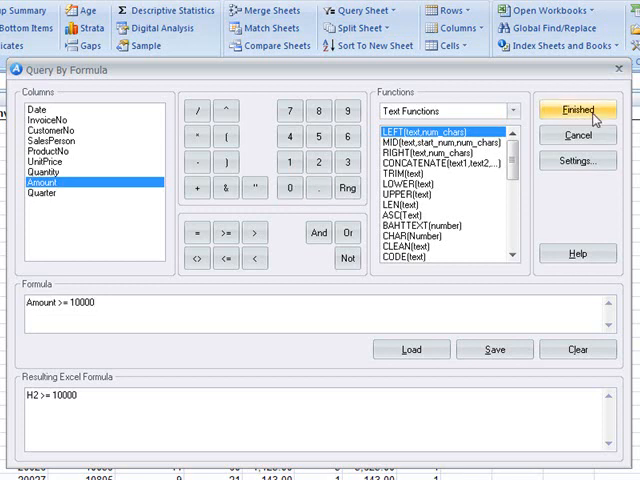
{"action": "left_click", "coordinate": [583, 111]}
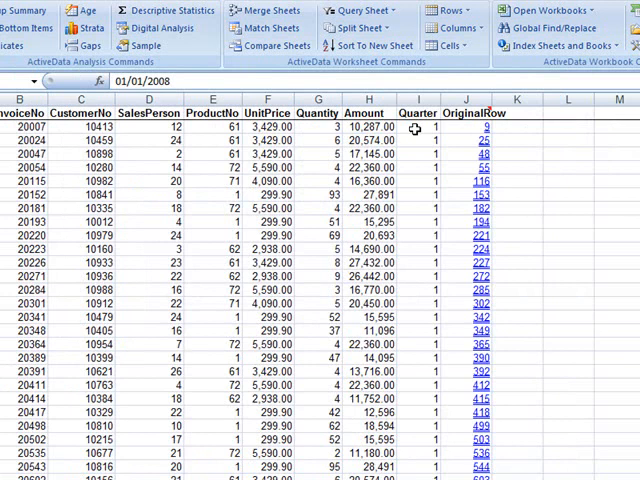
Return to the invoice data sheet, now showing the Inventory.Description column
{"action": "left_click", "coordinate": [370, 123]}
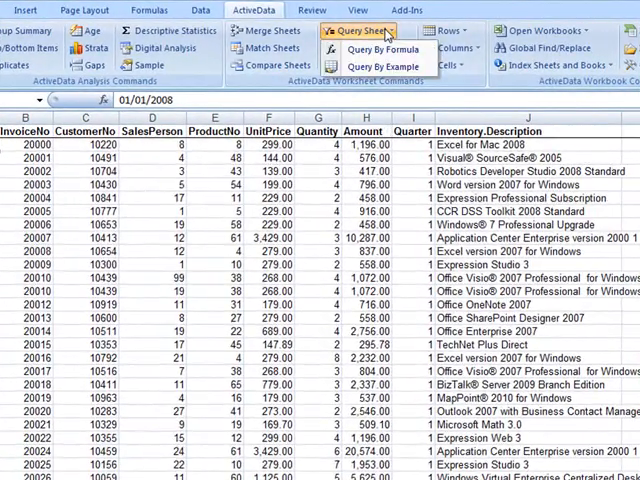
Start a Query By Formula reading SalesPerson = 8 AND ProductNo = 1 AND
{"action": "left_click", "coordinate": [398, 47]}
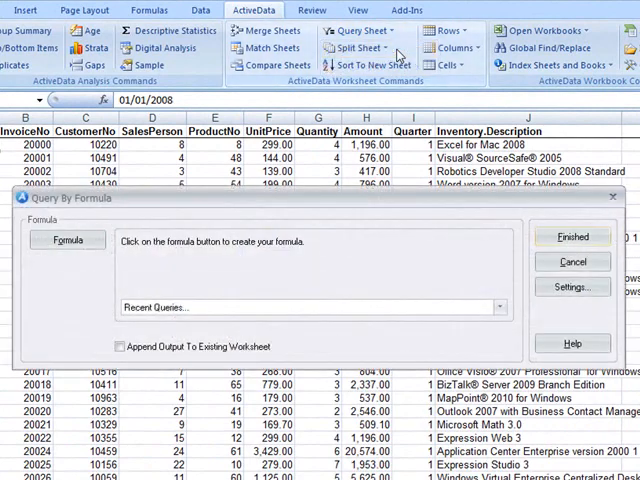
{"action": "left_click", "coordinate": [66, 239]}
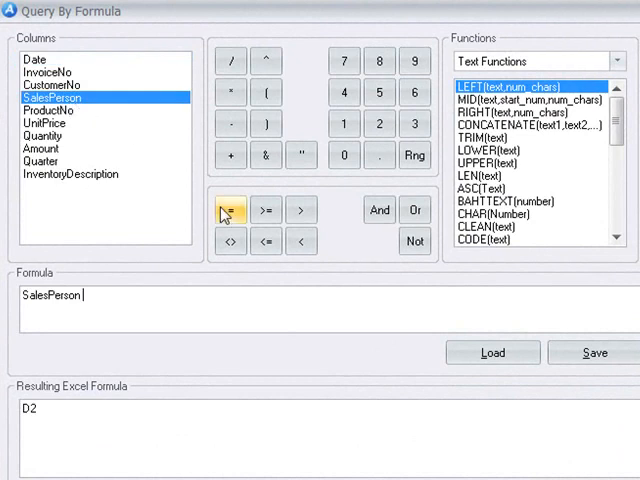
{"action": "left_click", "coordinate": [229, 210]}
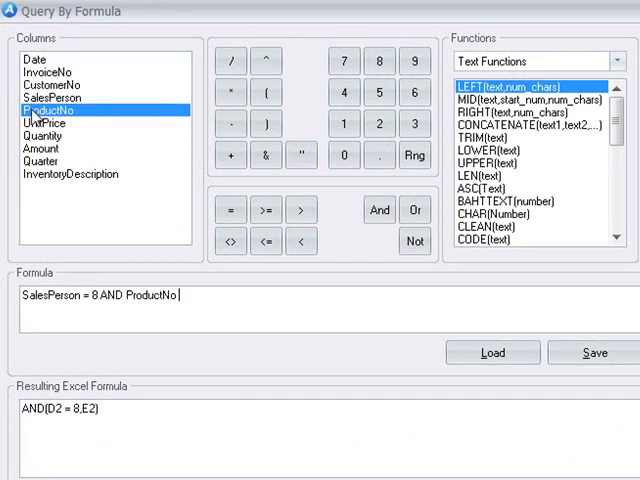
{"action": "left_click", "coordinate": [230, 210]}
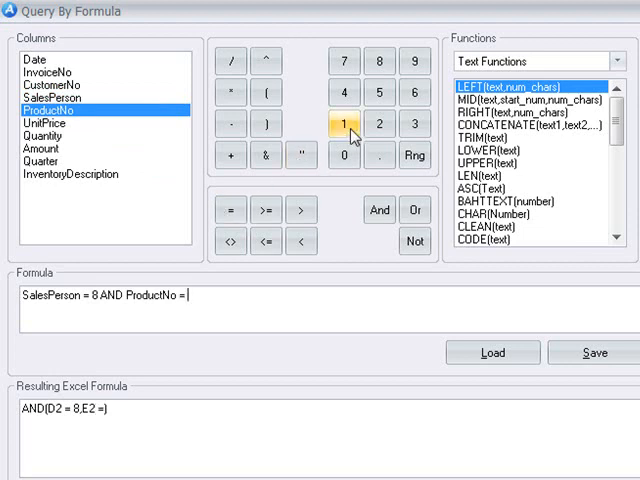
{"action": "left_click", "coordinate": [344, 123]}
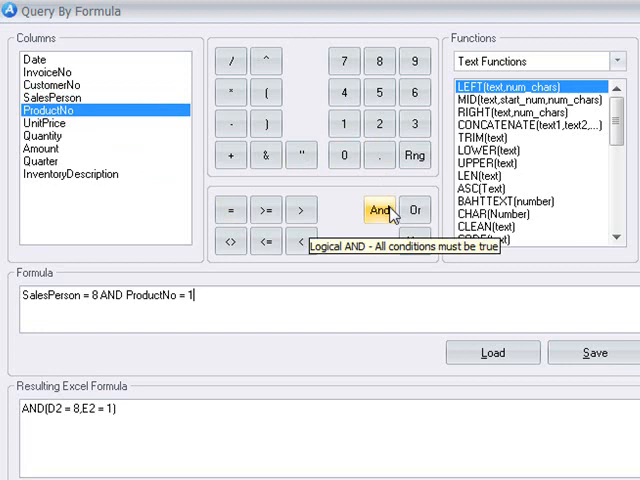
{"action": "left_click", "coordinate": [379, 210]}
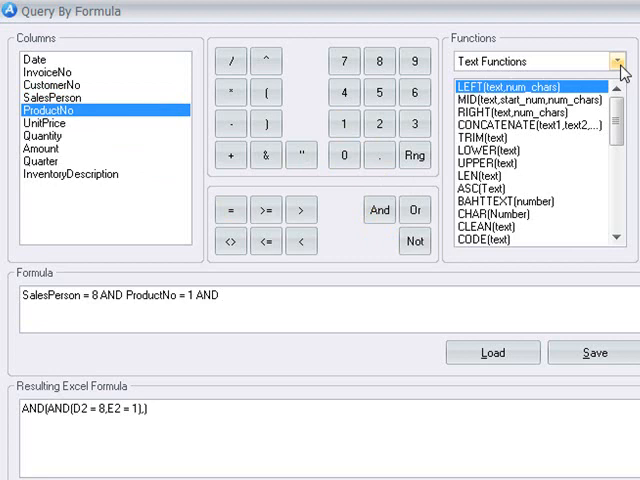
Add the condition DATEDIF(Date,DATE(2008,12,31),"M") > 1 from Date & Time functions
{"action": "left_click", "coordinate": [617, 59]}
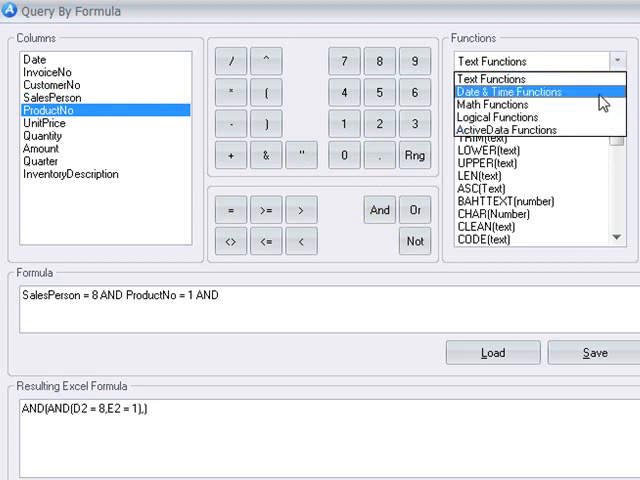
{"action": "left_click", "coordinate": [523, 91]}
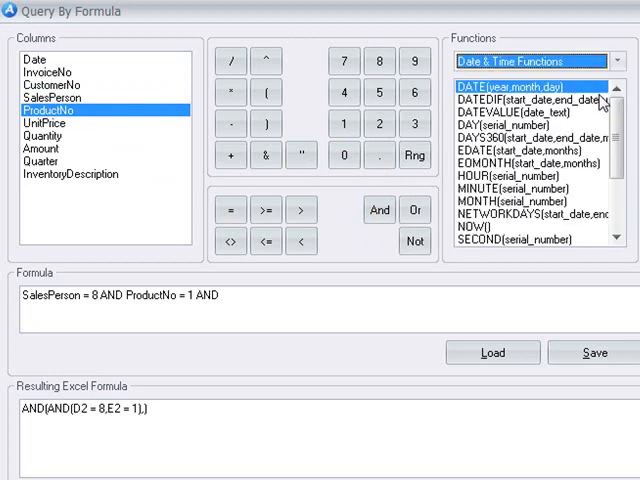
{"action": "mouse_move", "coordinate": [572, 107]}
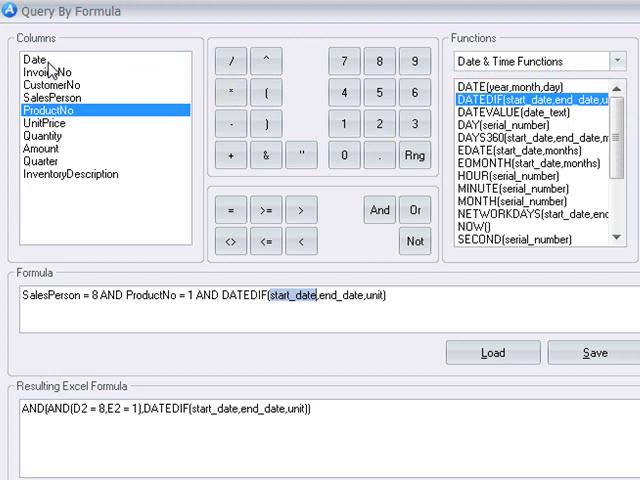
{"action": "left_click", "coordinate": [34, 58]}
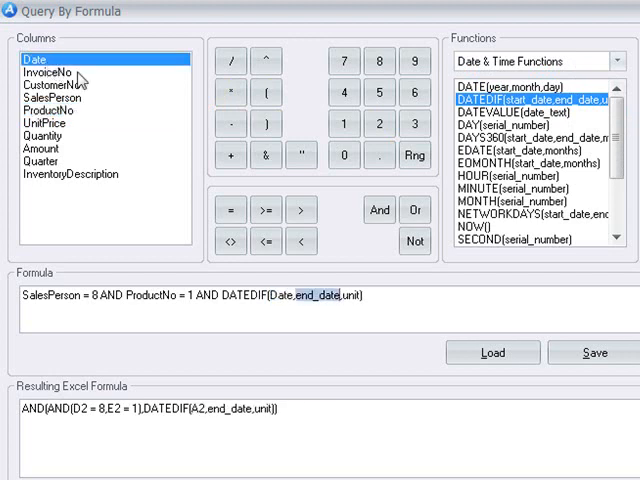
{"action": "mouse_move", "coordinate": [400, 94]}
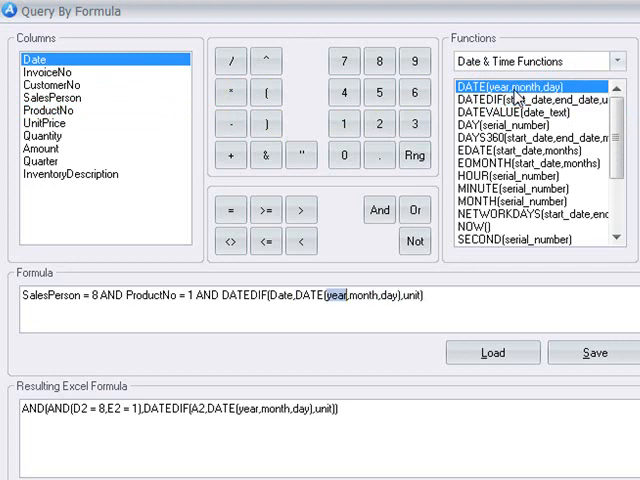
{"action": "type", "text": "2008"}
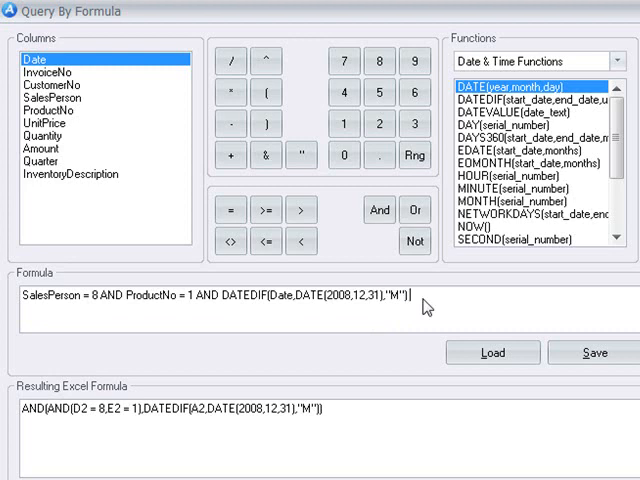
{"action": "mouse_move", "coordinate": [330, 267]}
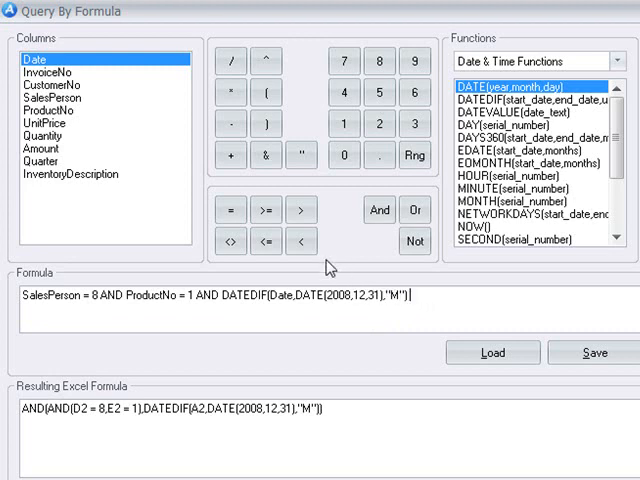
{"action": "left_click", "coordinate": [302, 210]}
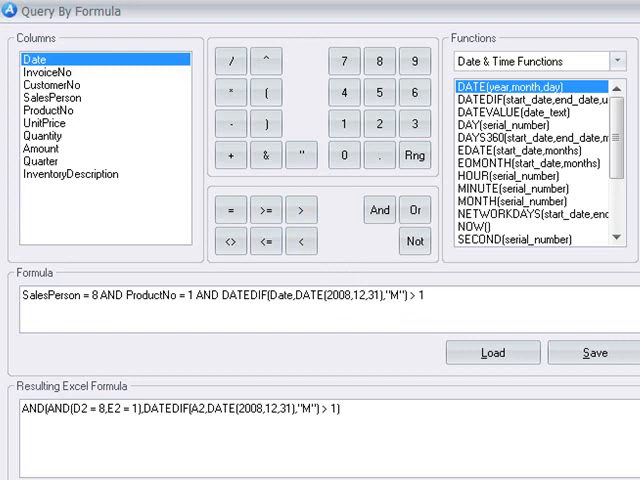
Run the three-condition query and return to the invoice sheet's query options
{"action": "left_click", "coordinate": [492, 352]}
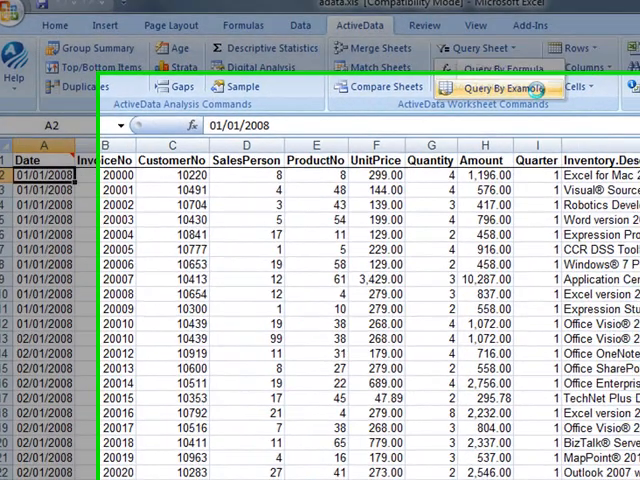
Start a Query By Example filtering the Date column to month 8
{"action": "left_click", "coordinate": [509, 87]}
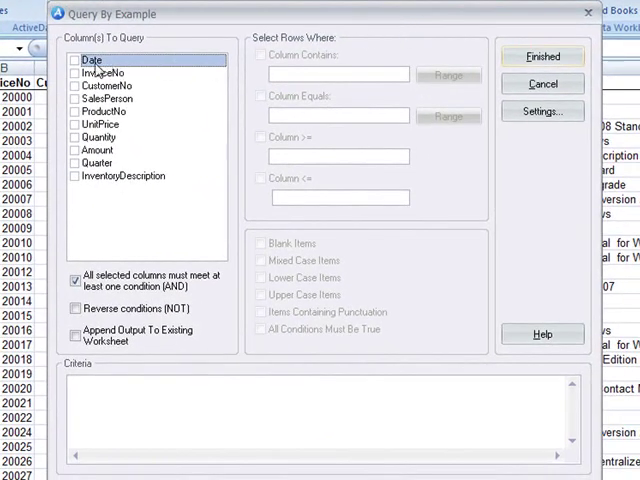
{"action": "left_click", "coordinate": [74, 59]}
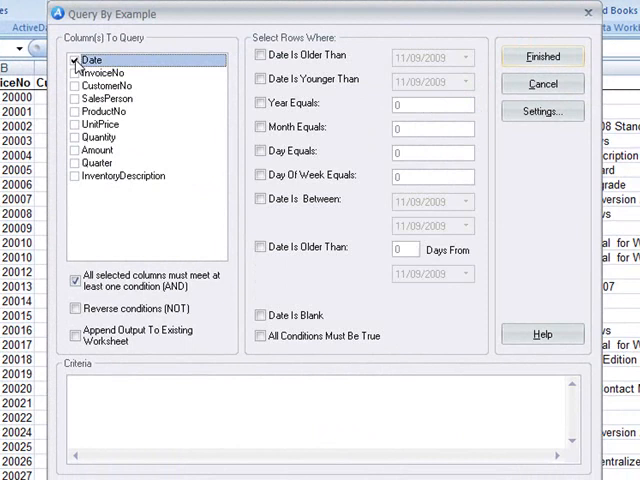
{"action": "left_click", "coordinate": [260, 127]}
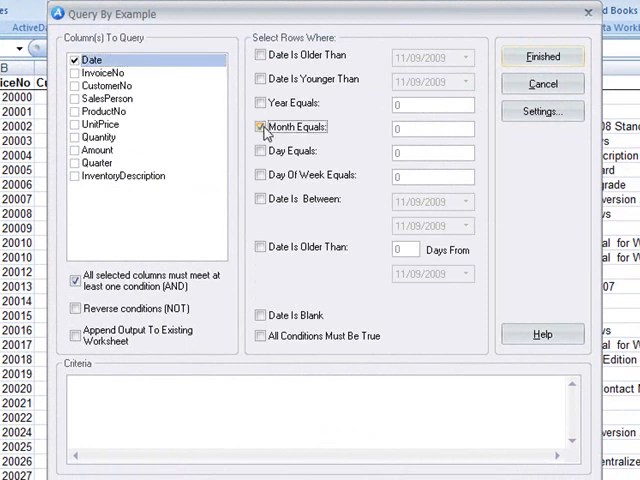
{"action": "left_click", "coordinate": [260, 127]}
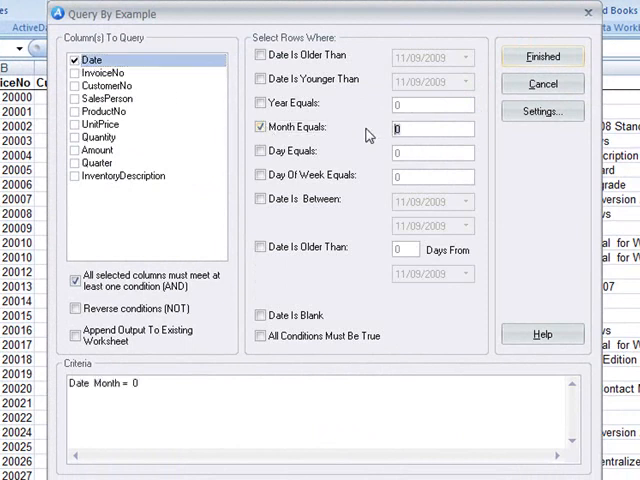
{"action": "type", "text": "8"}
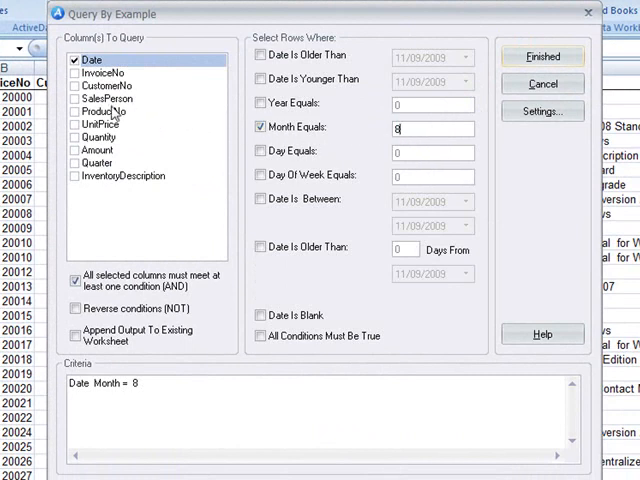
Require SalesPerson equal 5 and ProductNo equal 1,2, then run the query
{"action": "left_click", "coordinate": [76, 98]}
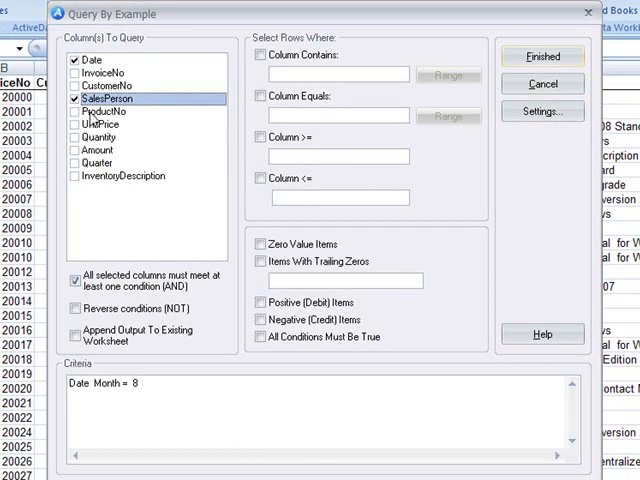
{"action": "left_click", "coordinate": [257, 96]}
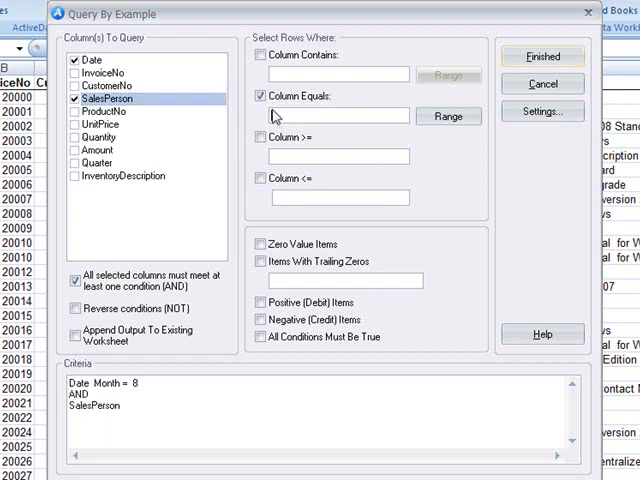
{"action": "type", "text": "5"}
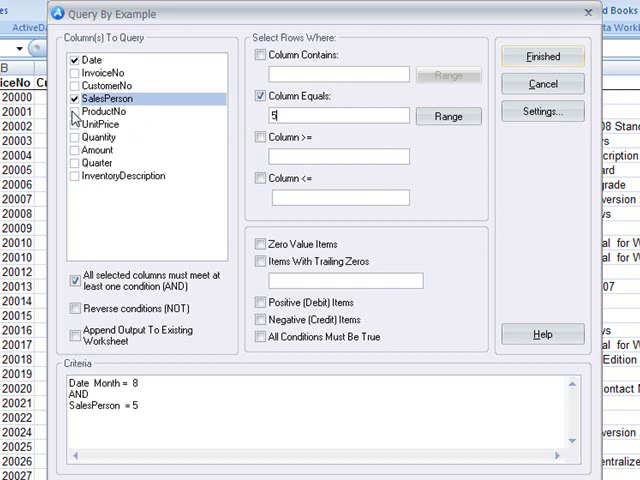
{"action": "left_click", "coordinate": [75, 112]}
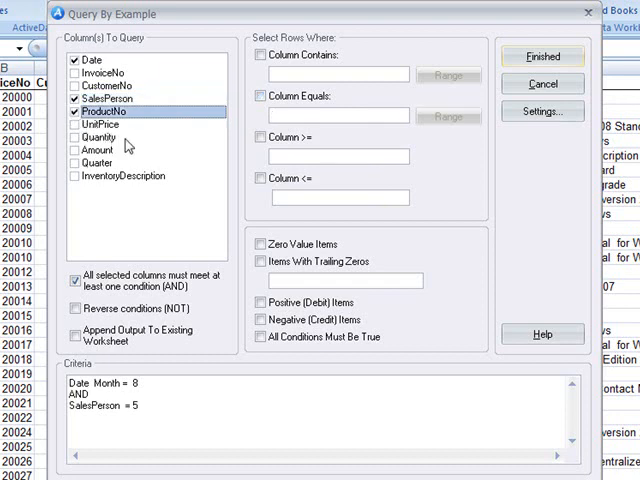
{"action": "left_click", "coordinate": [256, 95]}
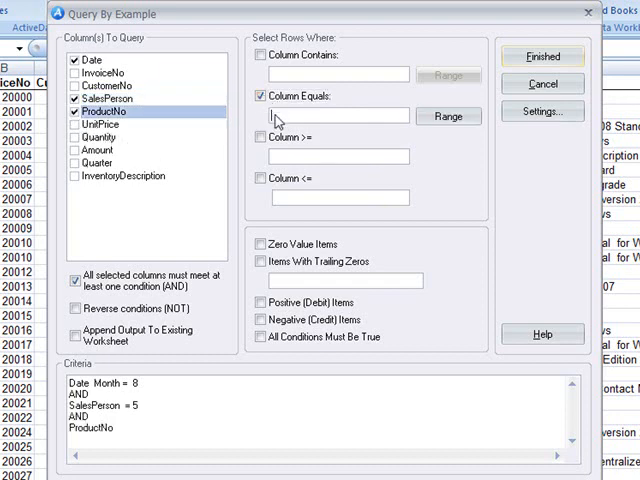
{"action": "type", "text": "1"}
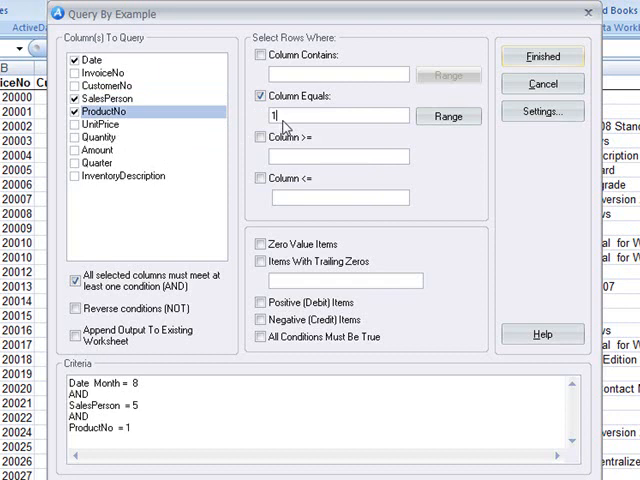
{"action": "type", "text": ".2"}
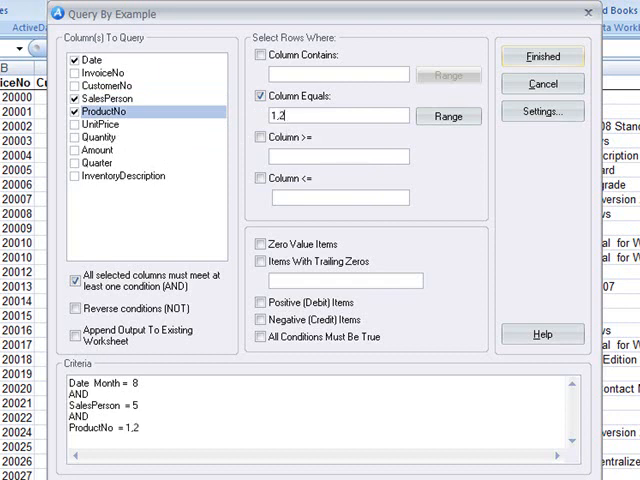
{"action": "mouse_move", "coordinate": [158, 281]}
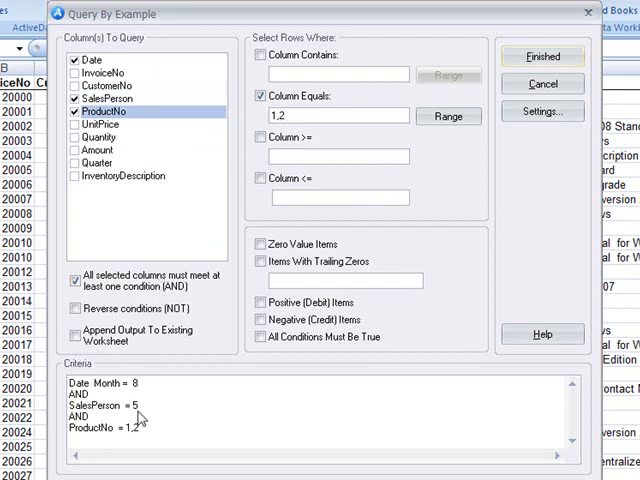
{"action": "mouse_move", "coordinate": [146, 439]}
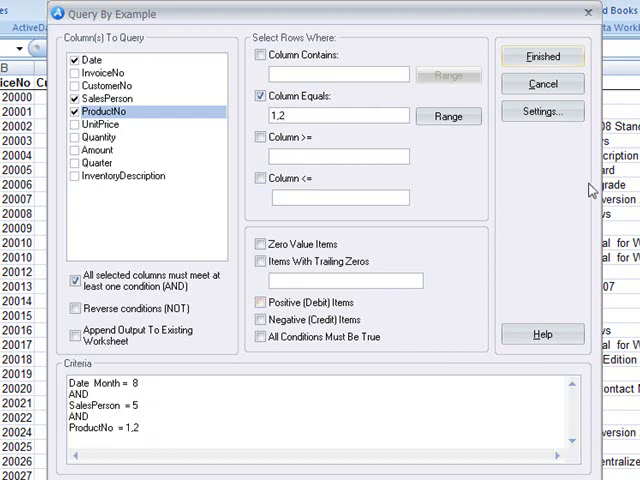
{"action": "left_click", "coordinate": [541, 55]}
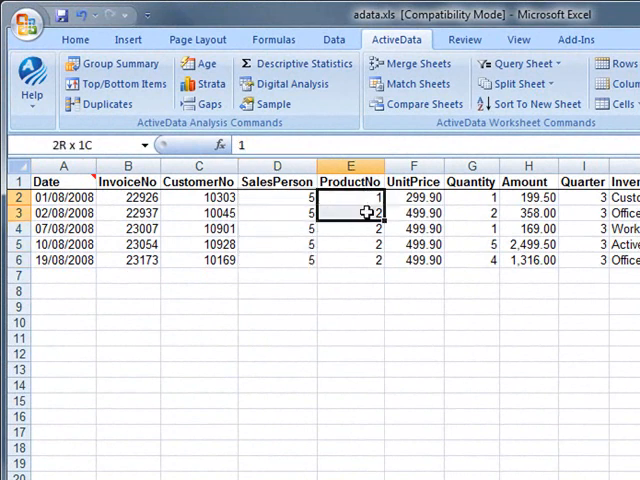
Select the extracted ProductNo cells to verify the five August results
{"action": "left_click_drag", "start_coordinate": [350, 197], "coordinate": [350, 260]}
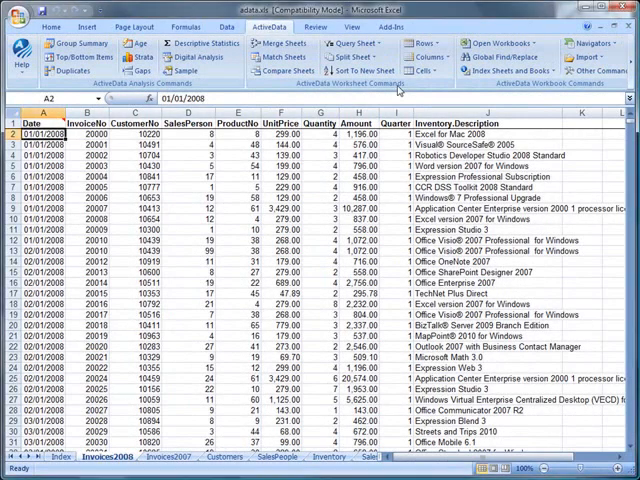
Start a Query By Example on ProductNo with Column Equals matching a cell range
{"action": "left_click", "coordinate": [352, 43]}
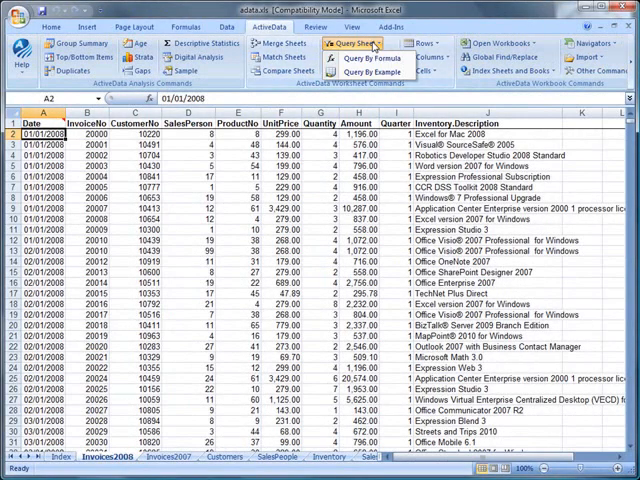
{"action": "left_click", "coordinate": [366, 70]}
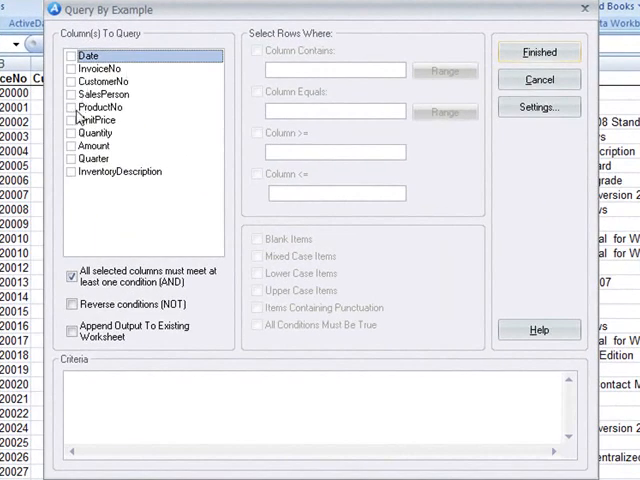
{"action": "left_click", "coordinate": [72, 107]}
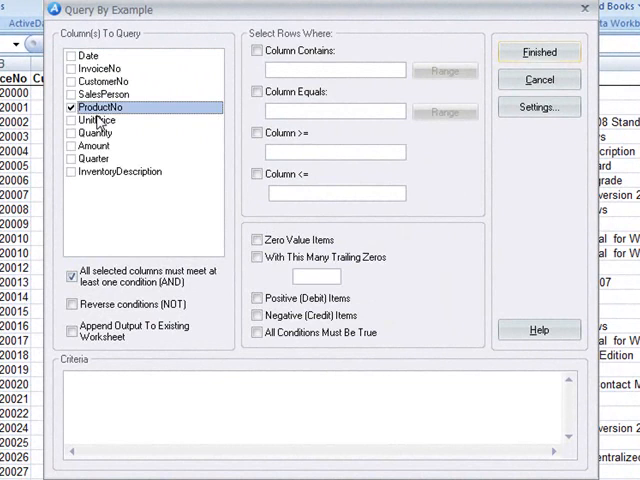
{"action": "left_click", "coordinate": [255, 90]}
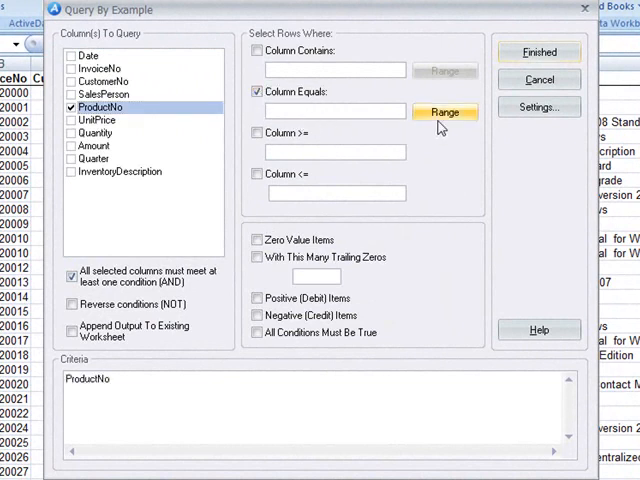
{"action": "left_click", "coordinate": [443, 110]}
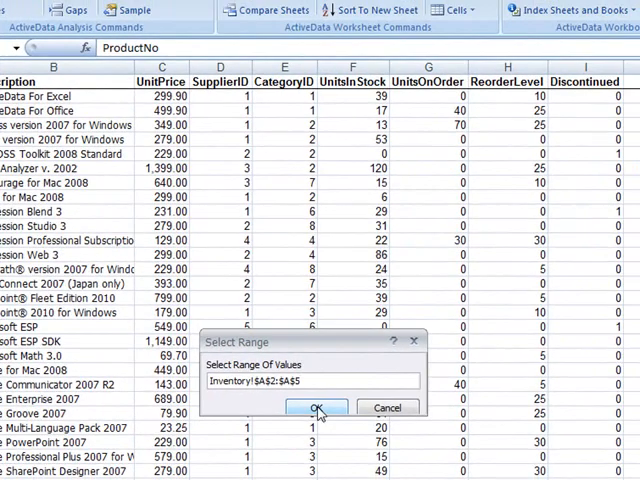
Accept Inventory!$A$2:$A$5 as values, run the query, and select the ProductNo results
{"action": "left_click", "coordinate": [313, 407]}
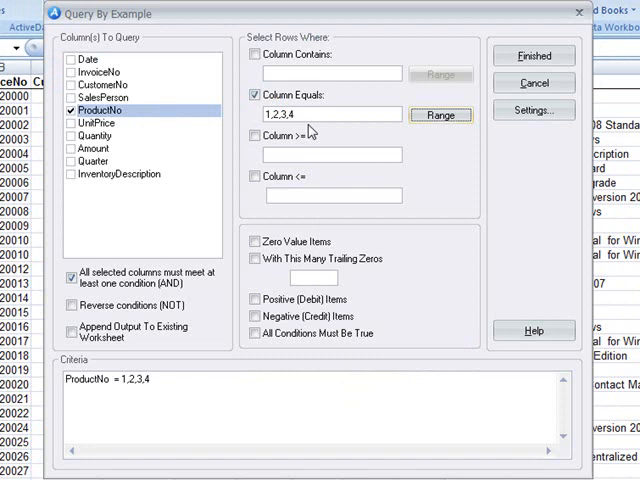
{"action": "mouse_move", "coordinate": [293, 127]}
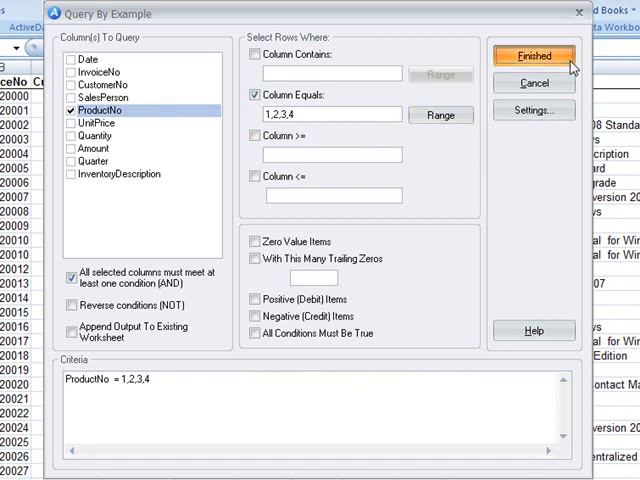
{"action": "left_click", "coordinate": [537, 57]}
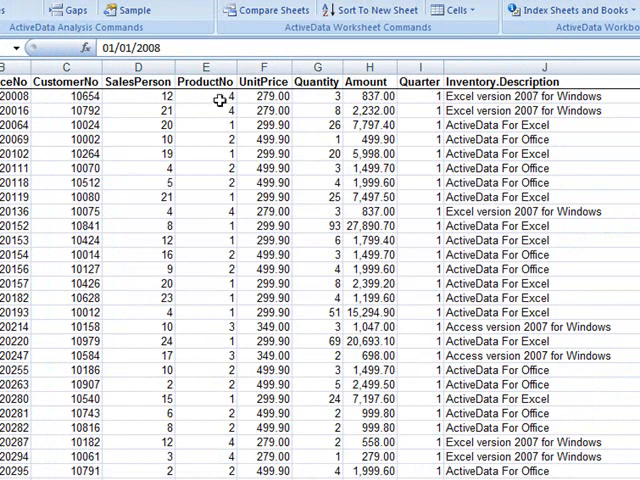
{"action": "left_click_drag", "start_coordinate": [205, 95], "coordinate": [205, 312]}
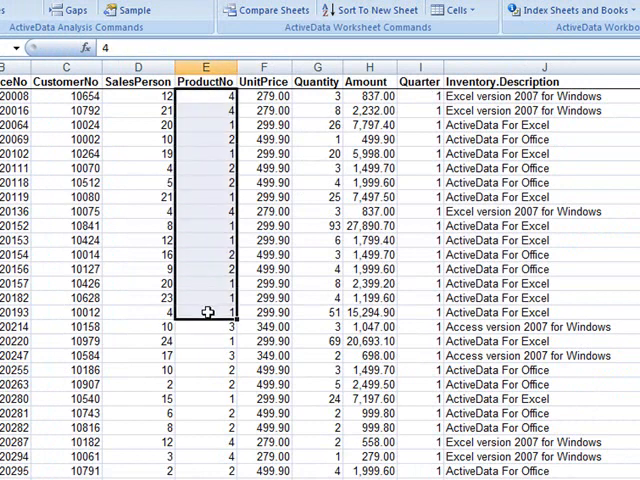